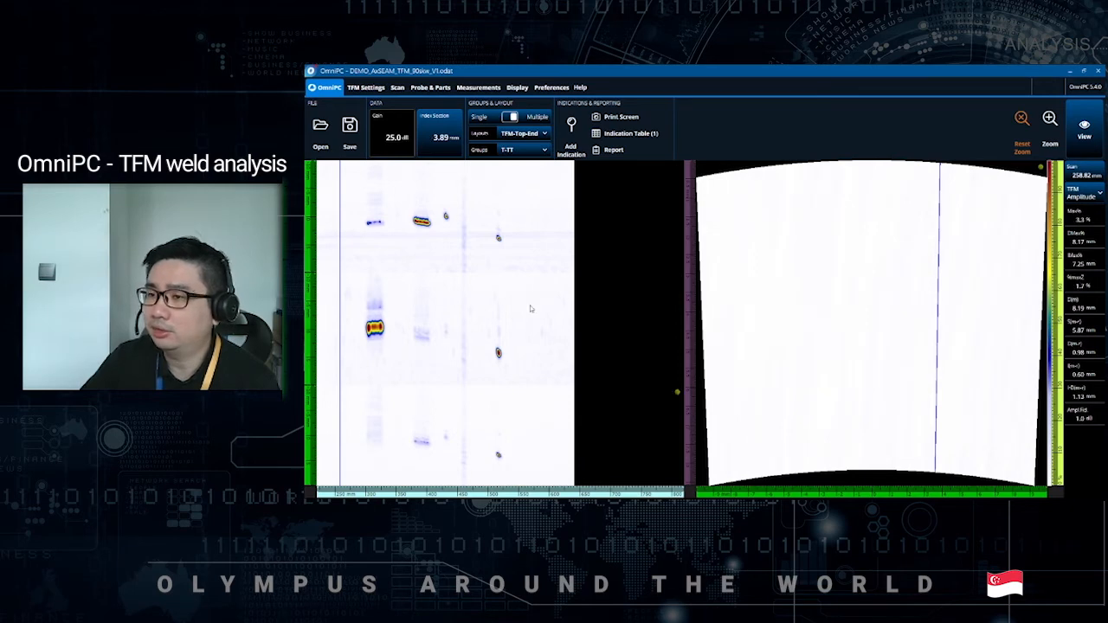
mouse_move(678, 394)
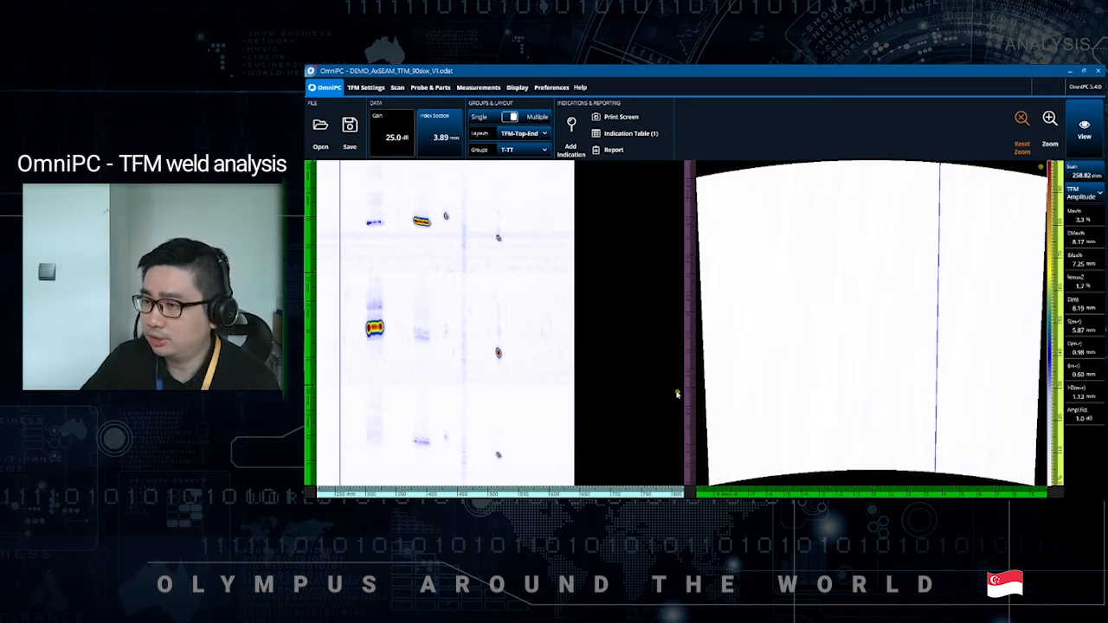
mouse_move(574, 391)
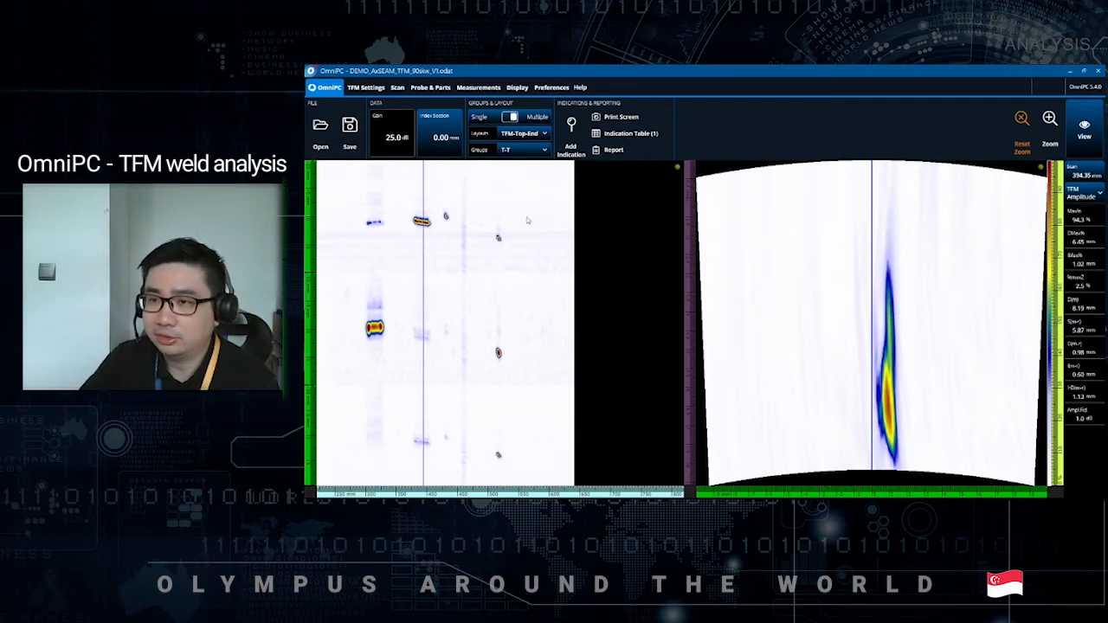
mouse_move(485, 220)
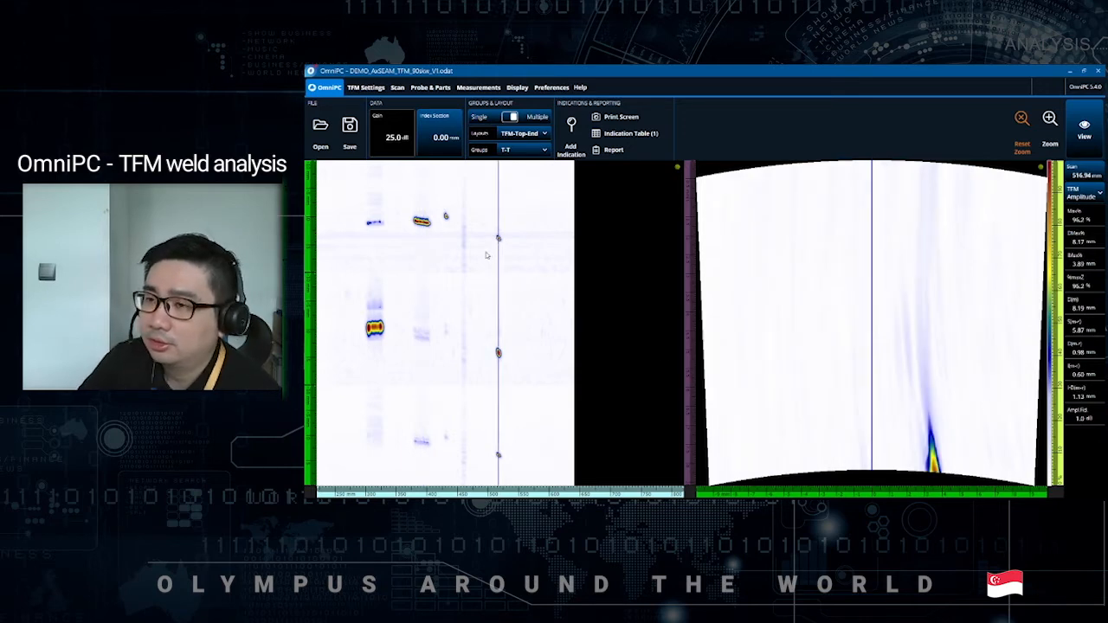
mouse_move(523, 261)
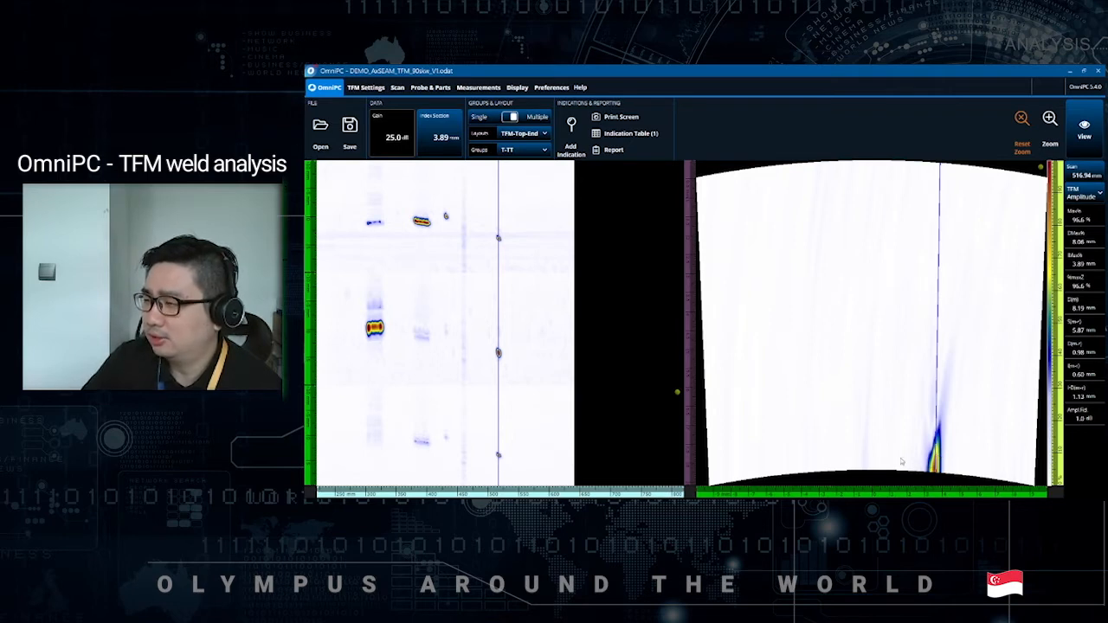
mouse_move(667, 405)
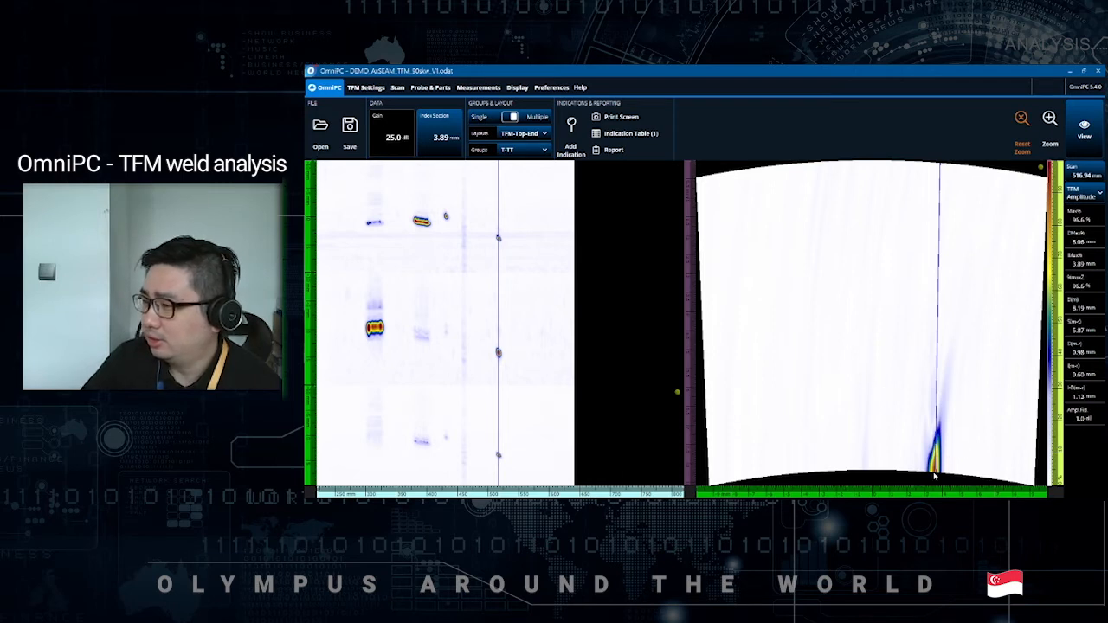
mouse_move(944, 457)
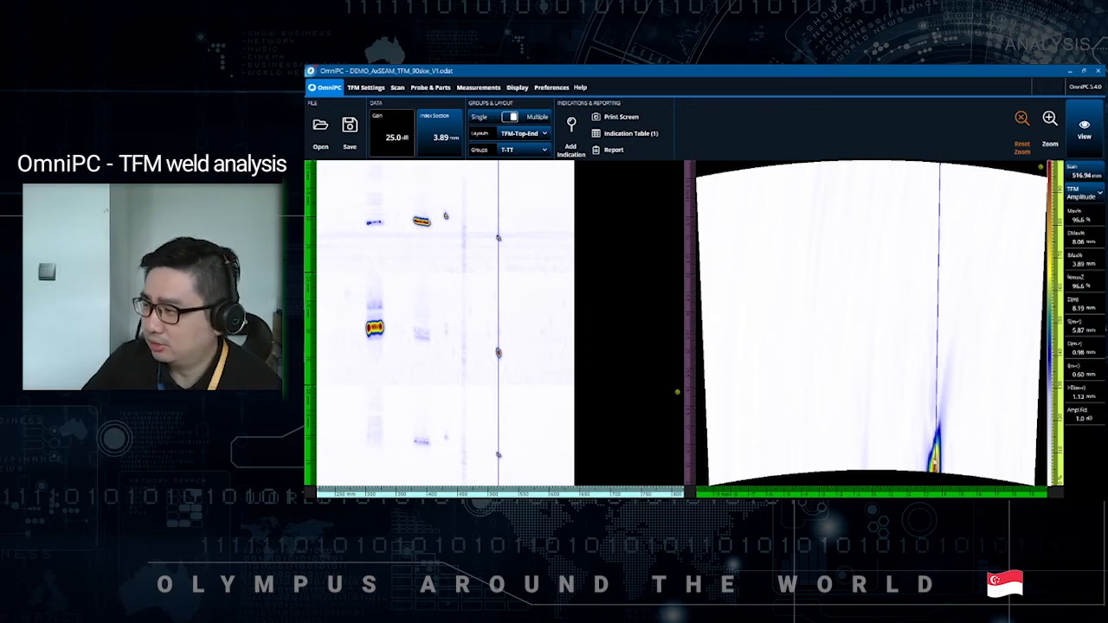
mouse_move(907, 474)
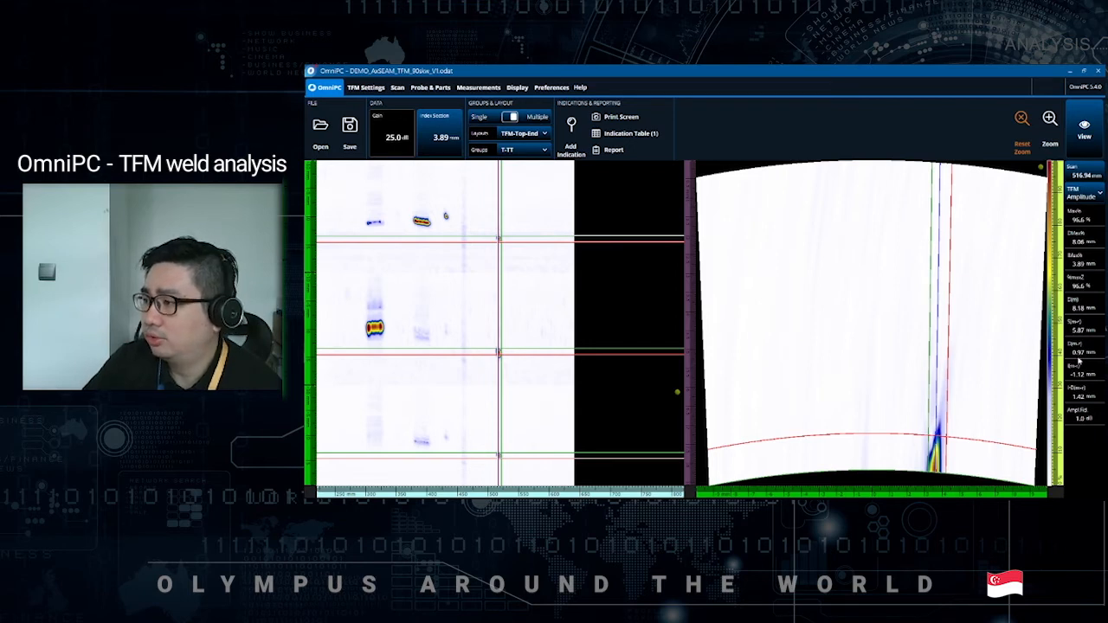
mouse_move(1000, 454)
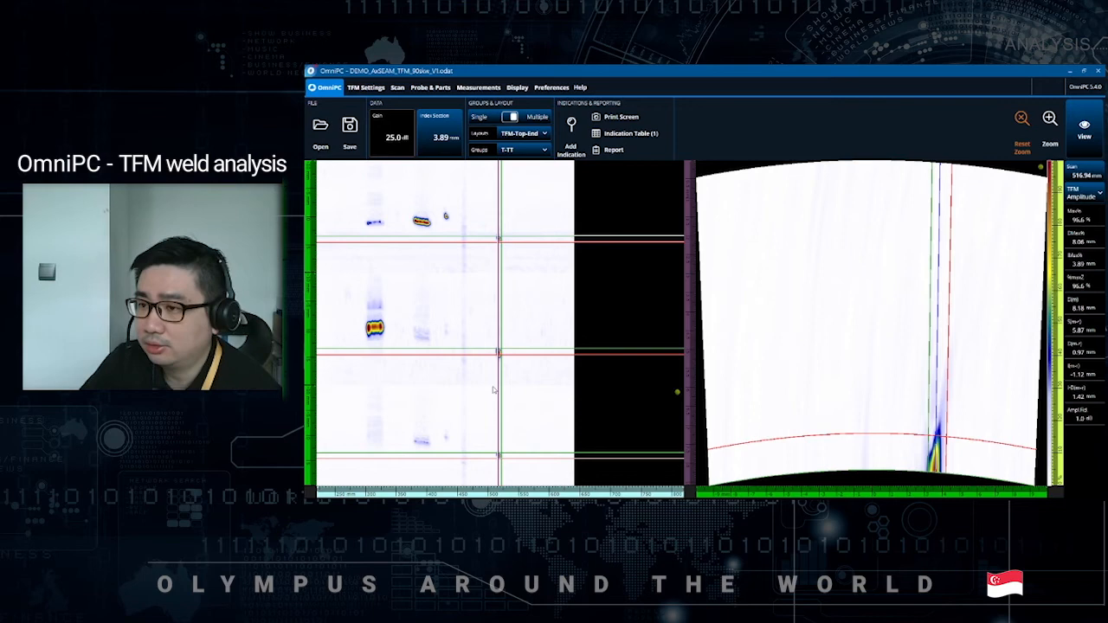
mouse_move(464, 438)
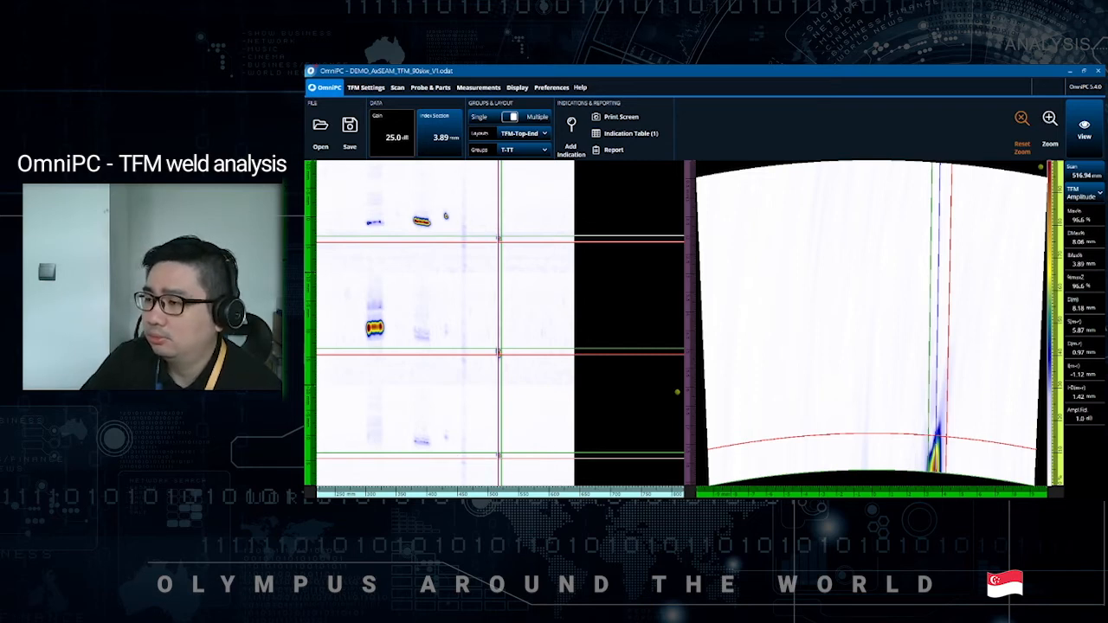
mouse_move(557, 183)
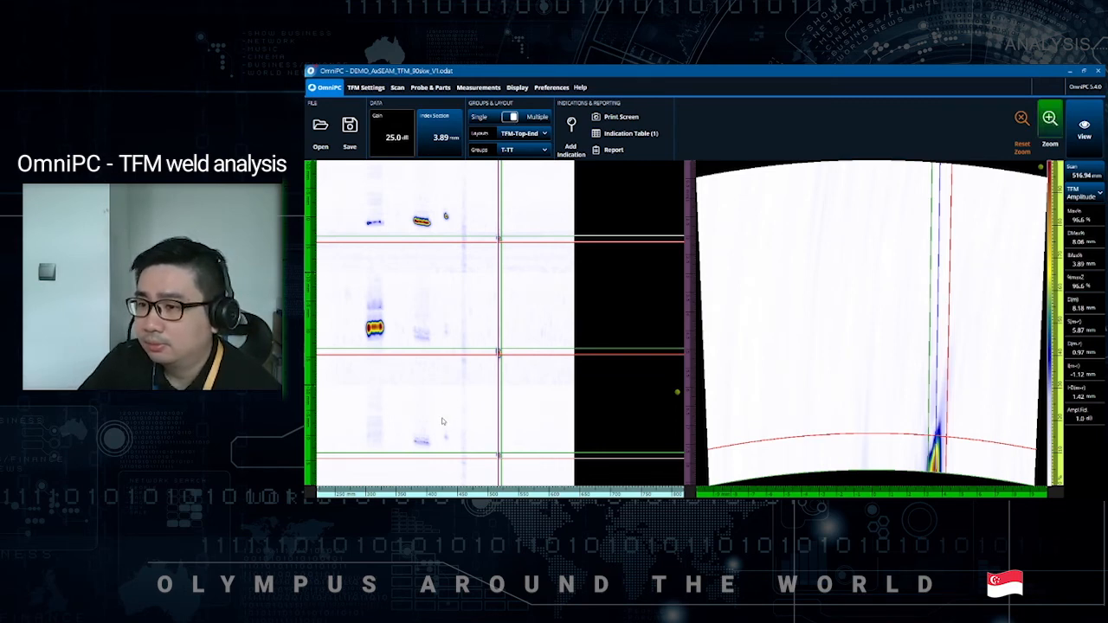
Size the indication's length in the zoomed top view and add it to the table (scan 518.17 mm)
left_click_drag(438, 403, 537, 484)
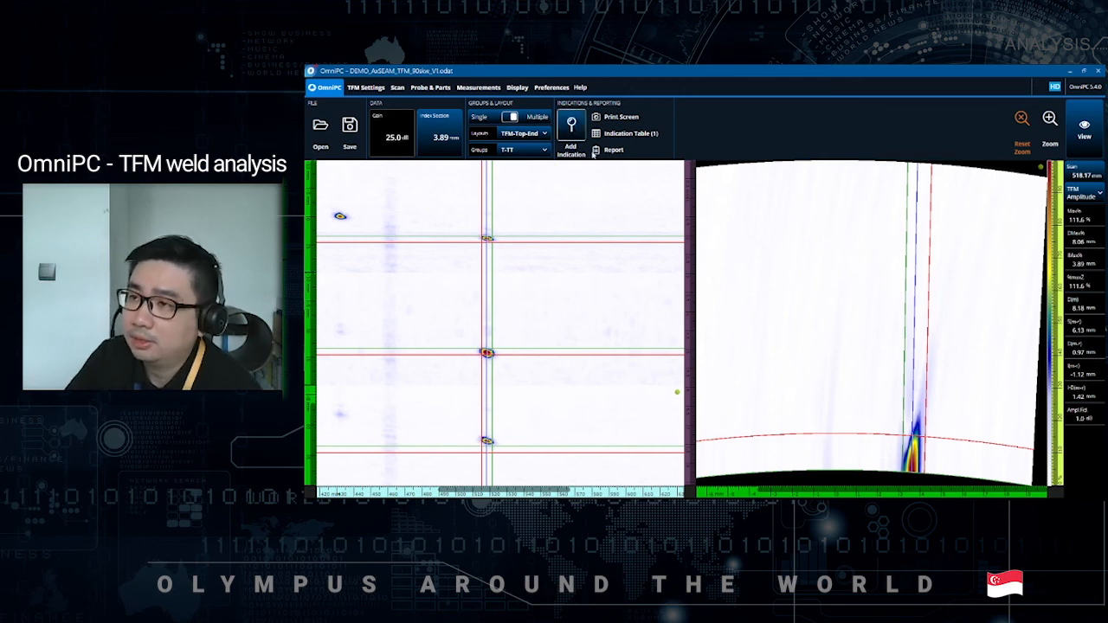
left_click(571, 125)
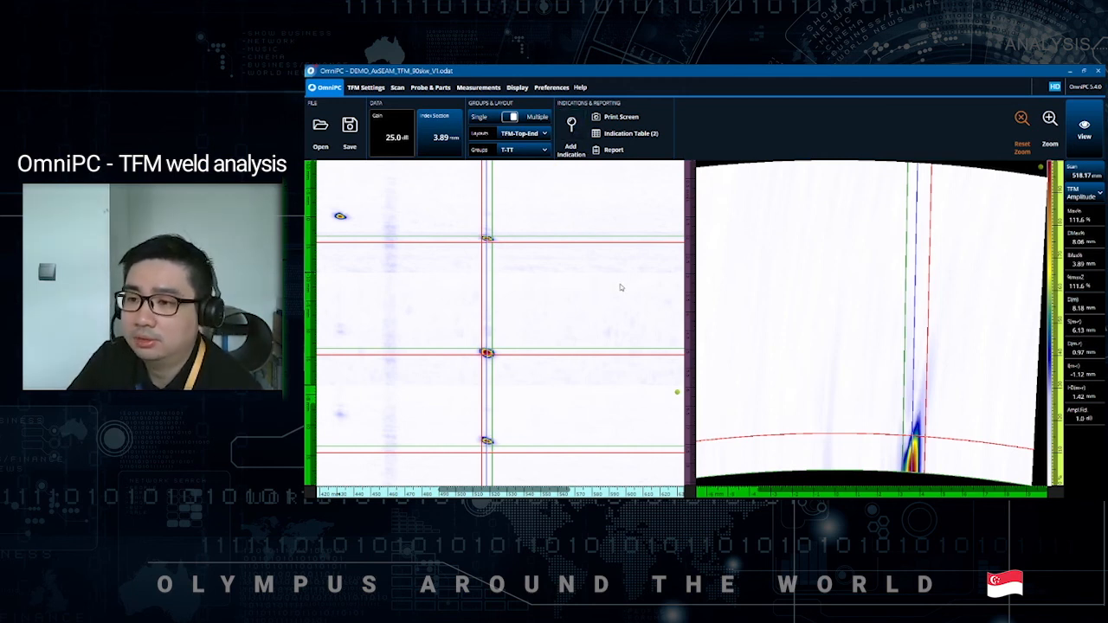
mouse_move(589, 243)
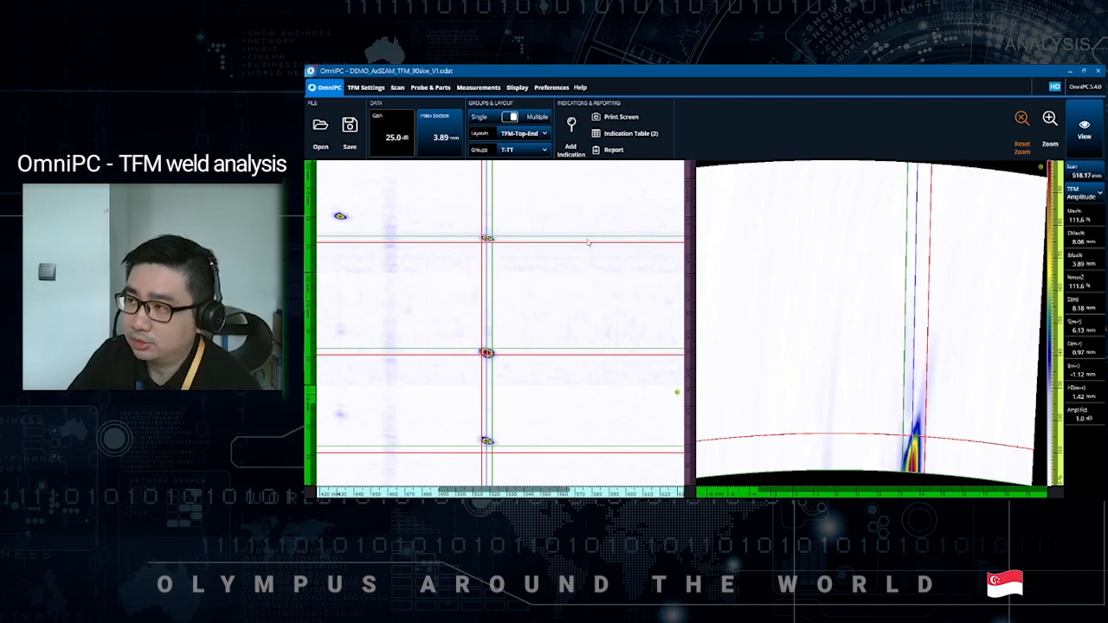